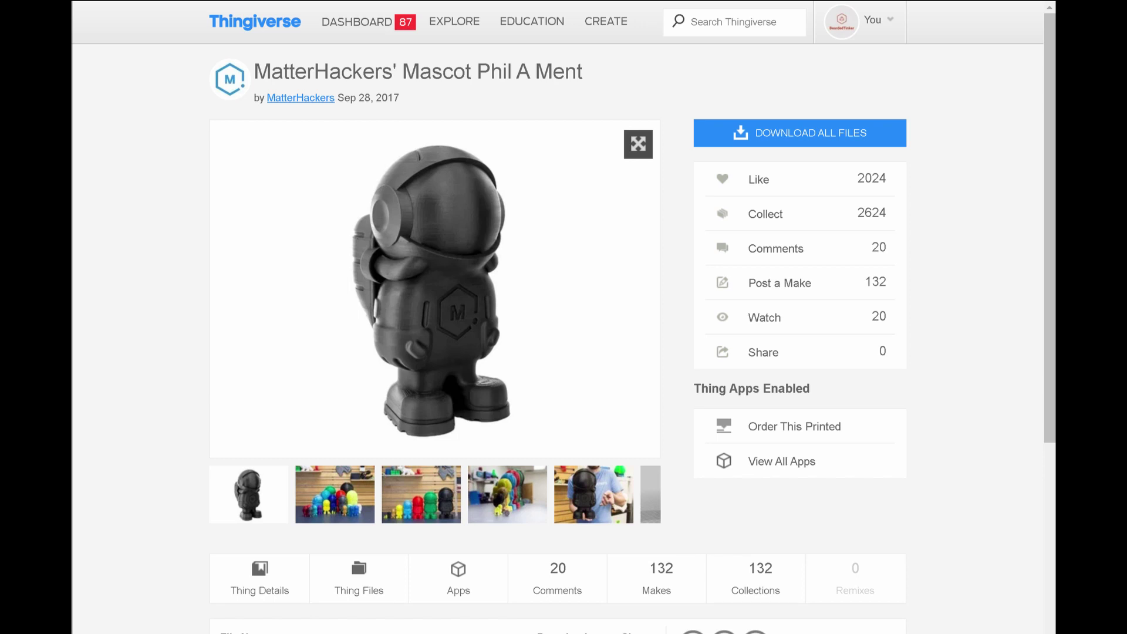
Bring up the Cura window with the sliced CE3_TestHook and its 55-minute estimate.
click(721, 624)
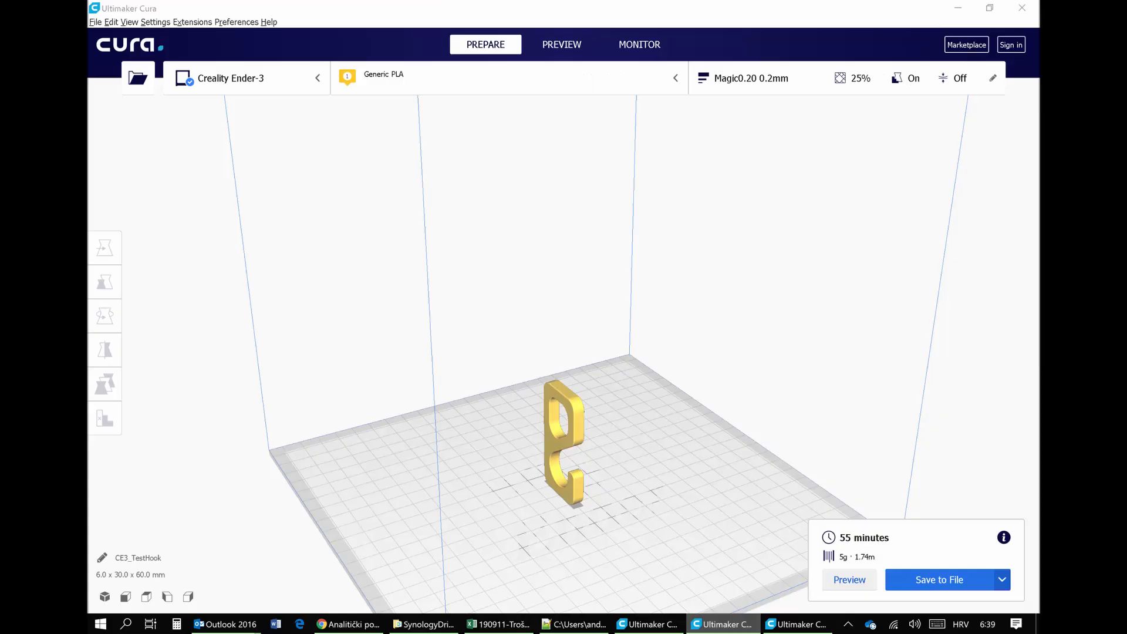